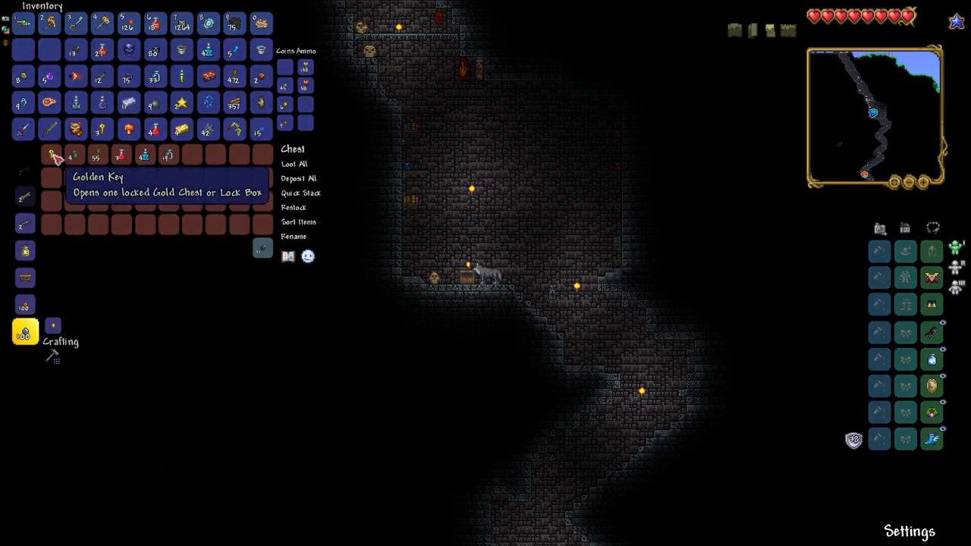
Close the looted dungeon chest and inventory after checking the Golden Key.
{"action": "key", "text": "ESC"}
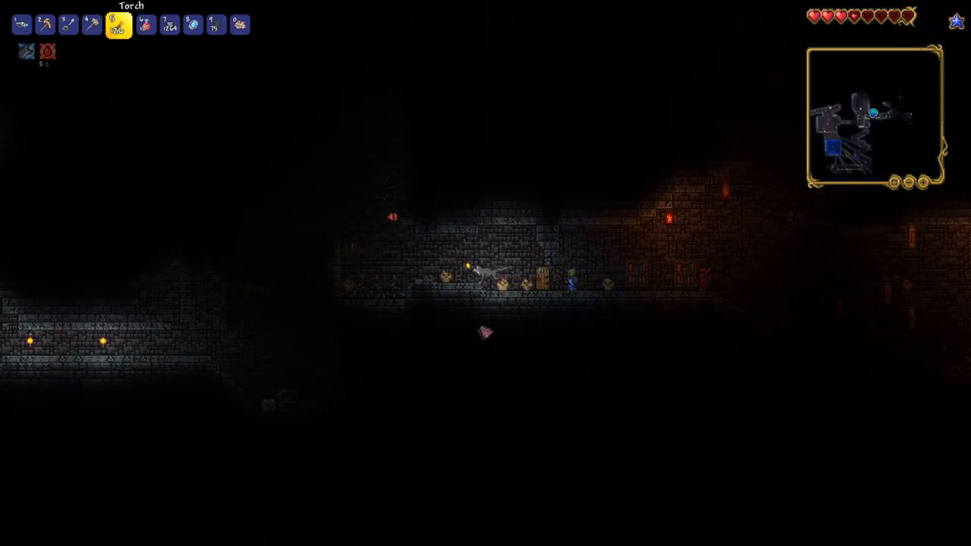
Switch to the hammer in hotbar slot 3 and close the opened Gold Chest and inventory.
{"action": "key", "text": "3"}
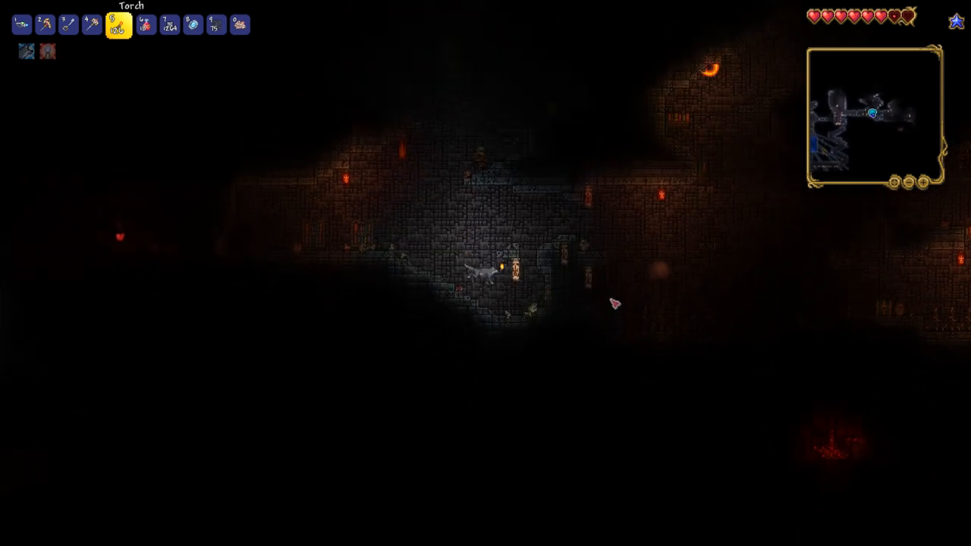
{"action": "key", "text": "3"}
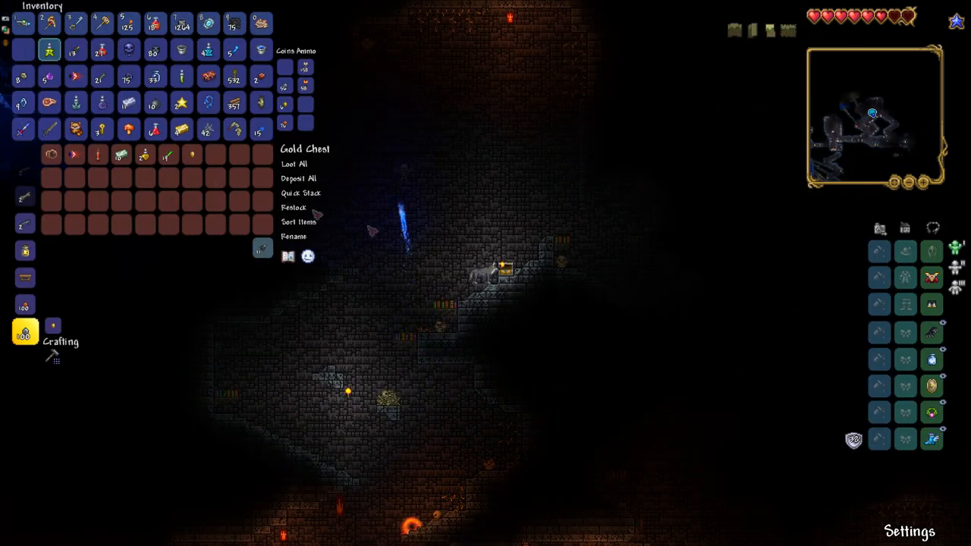
{"action": "key", "text": "escape"}
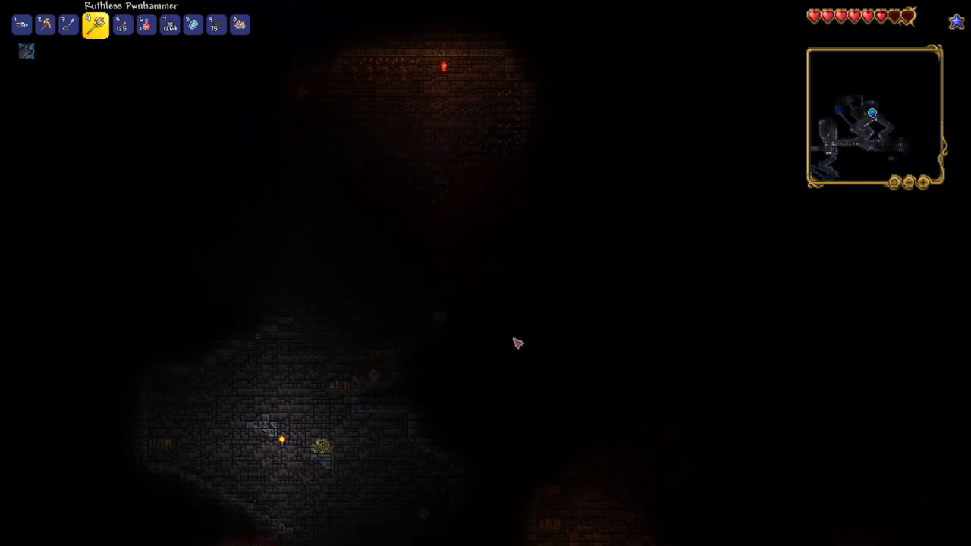